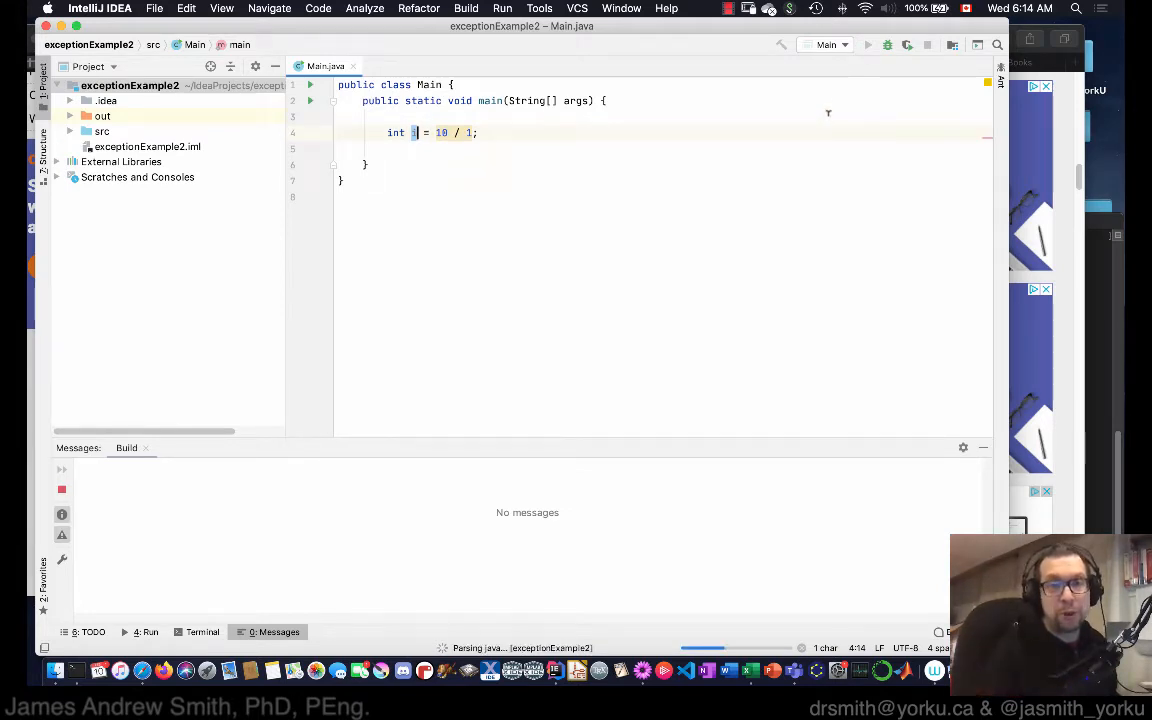
# Change the division in main to int i = 10 / 0 and run it
pyautogui.click(868, 44)
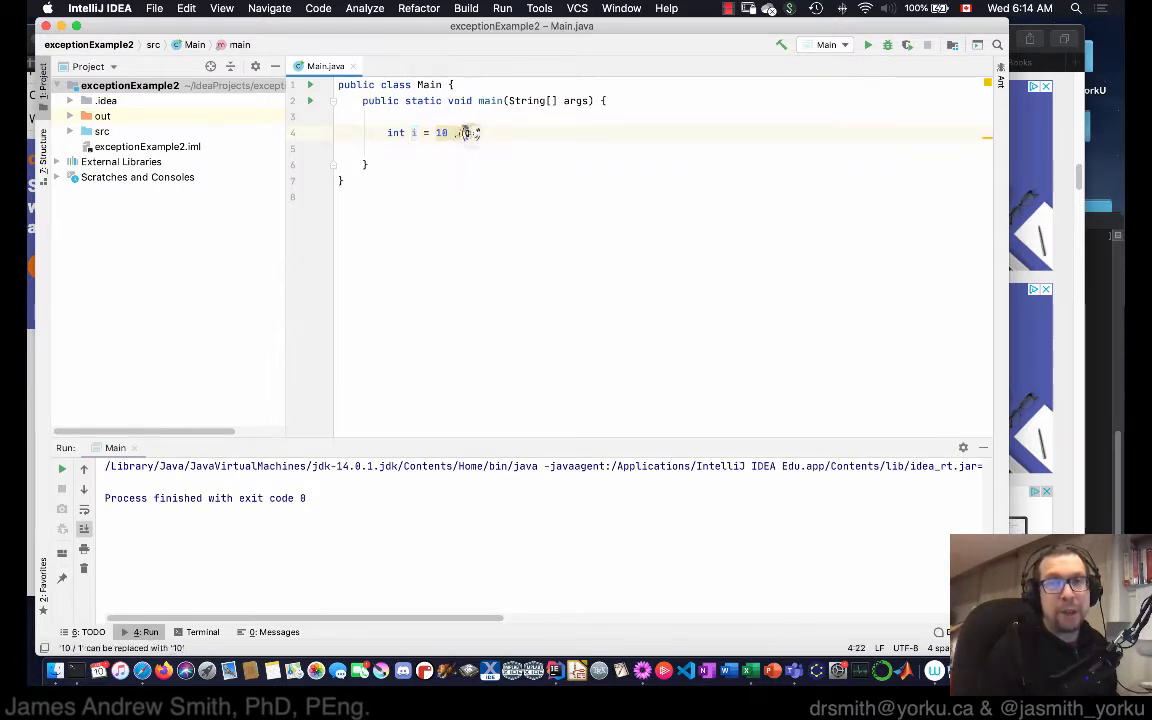
pyautogui.write('/ 0')
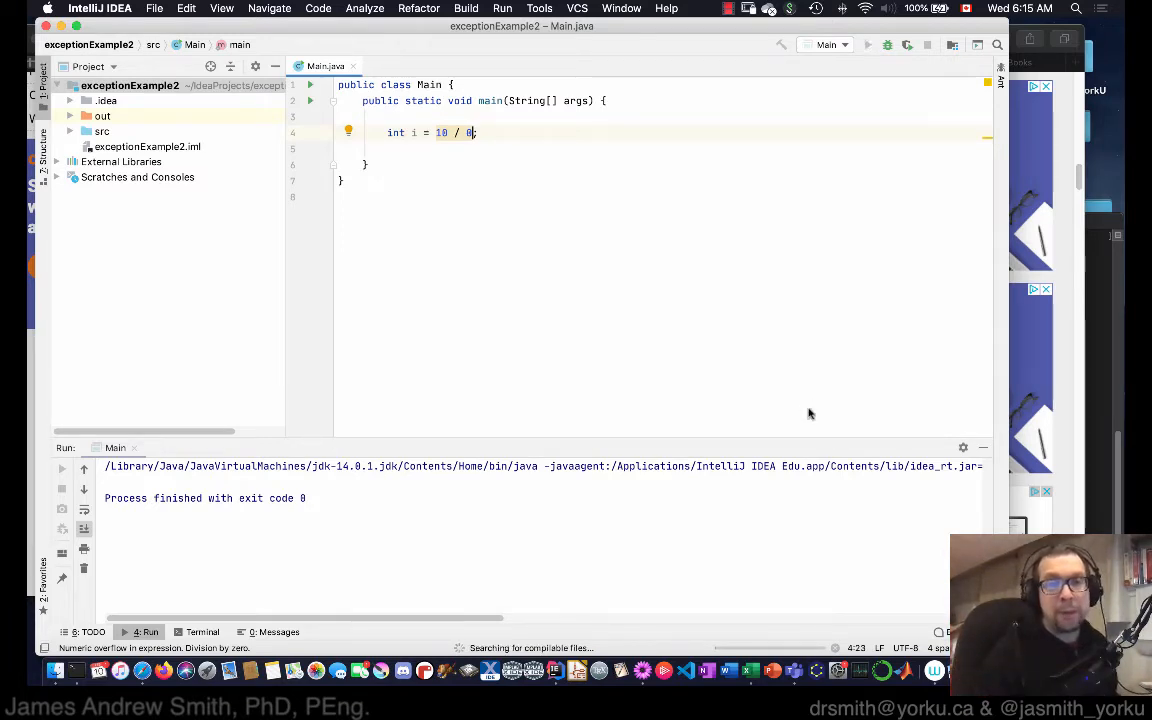
pyautogui.moveTo(420, 508)
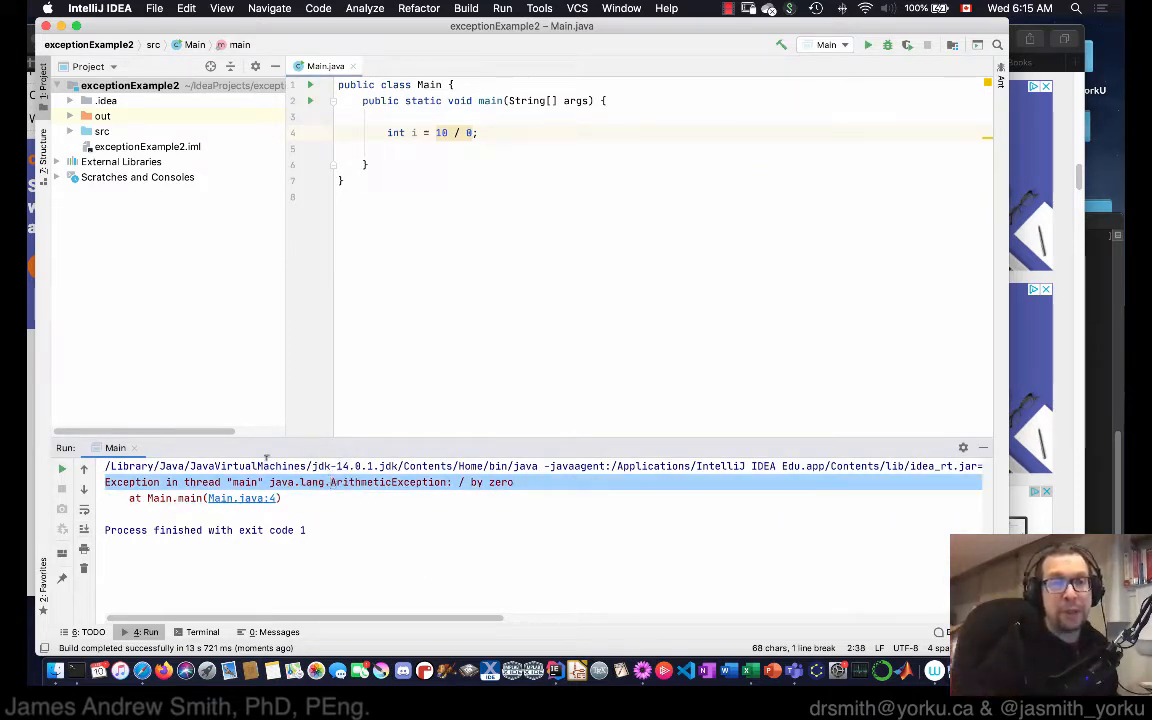
pyautogui.moveTo(316, 136)
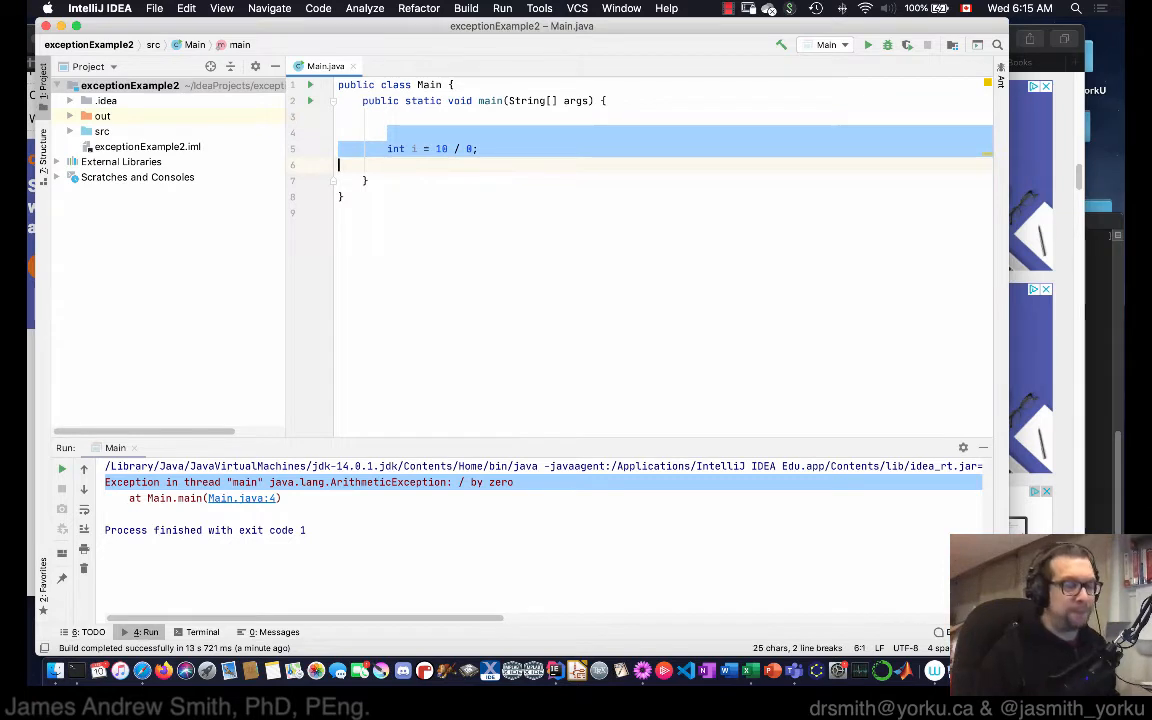
# Write an empty try { } catch() { } finally { } skeleton in main
pyautogui.write('try')
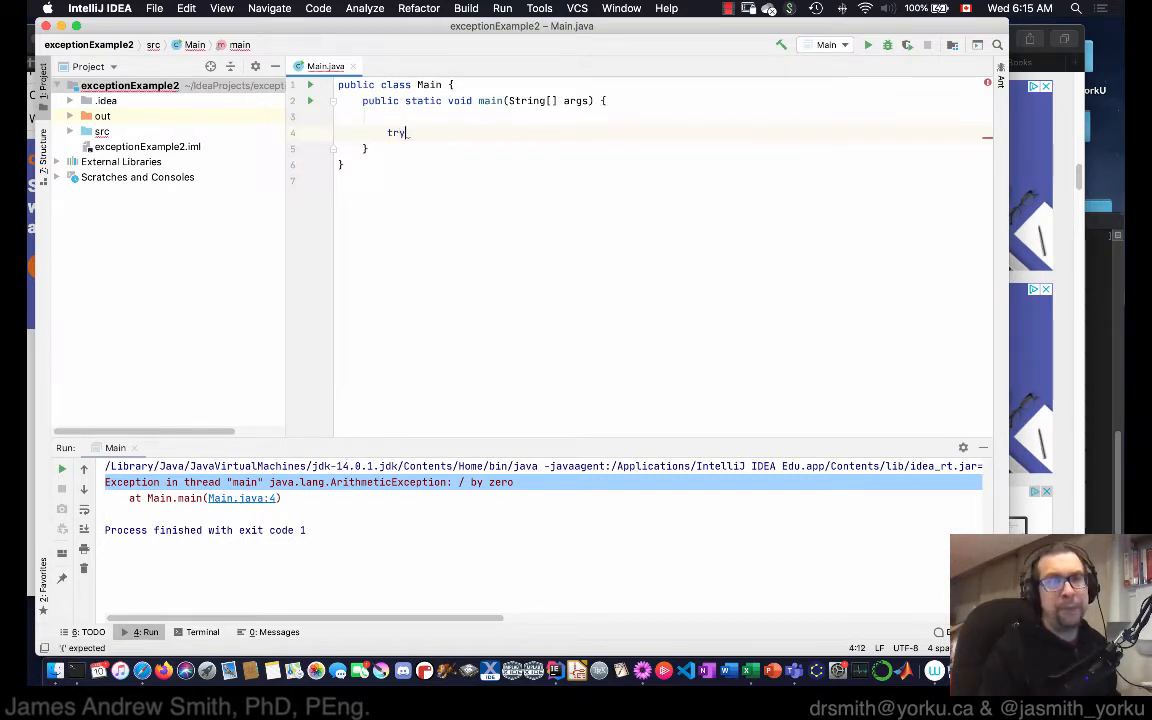
pyautogui.press('enter')
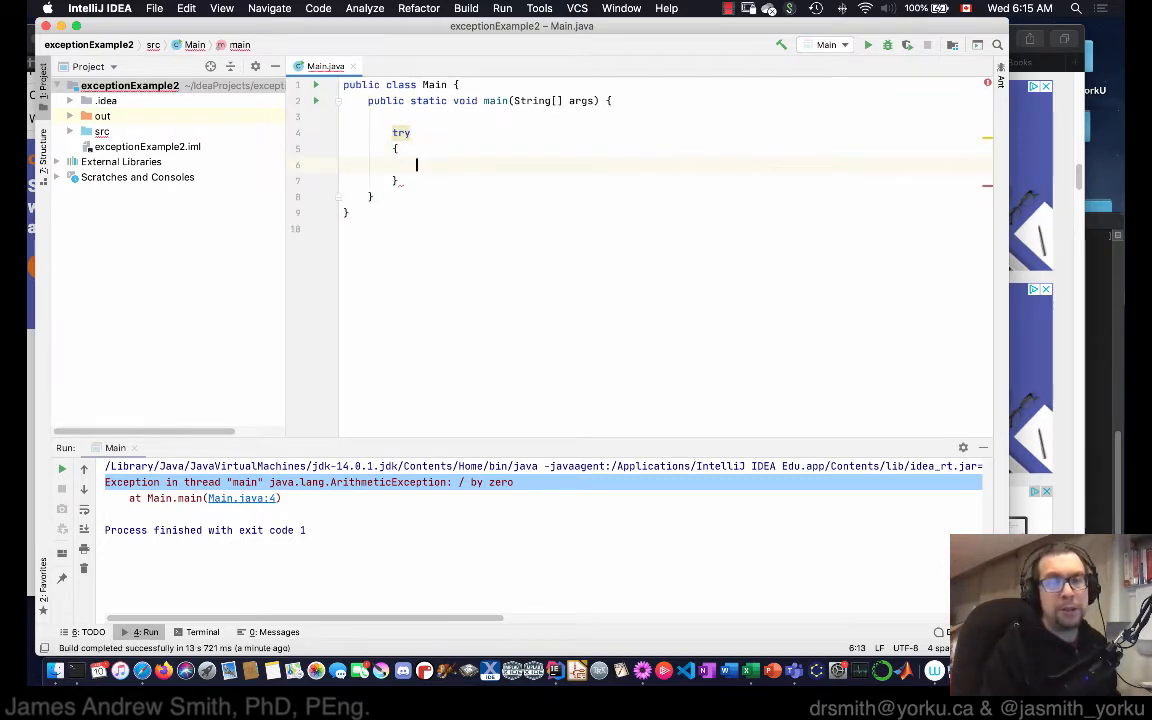
pyautogui.press('Return')
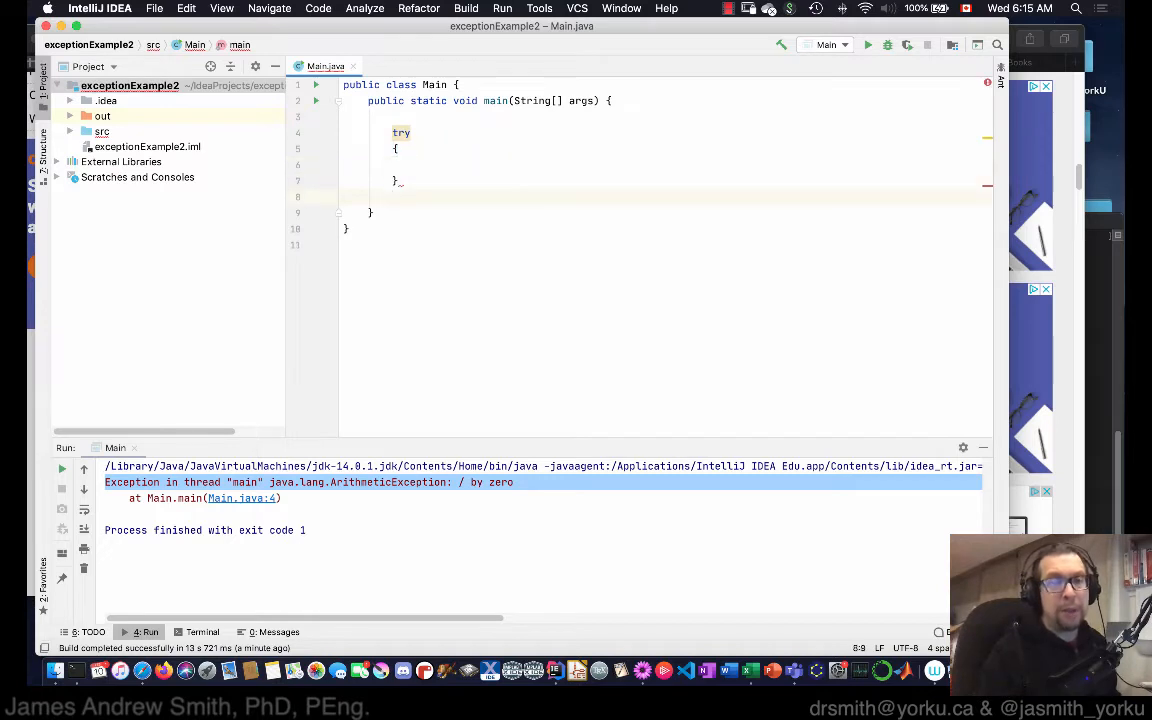
pyautogui.write('catch()')
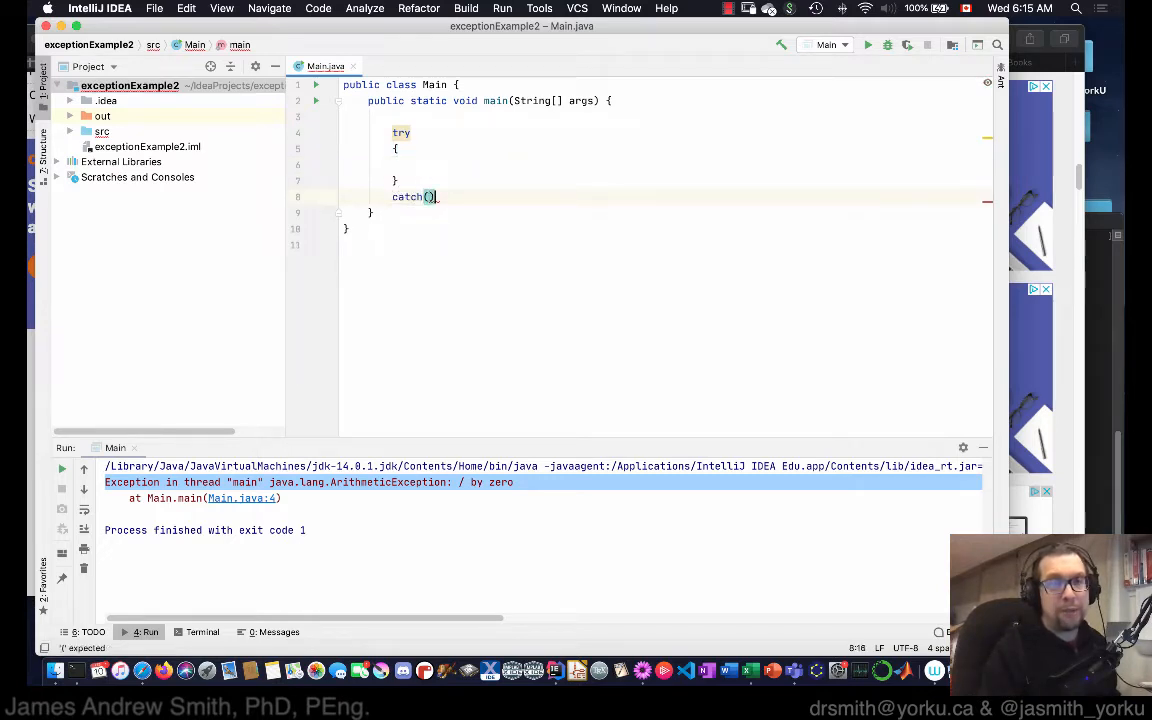
pyautogui.write('{')
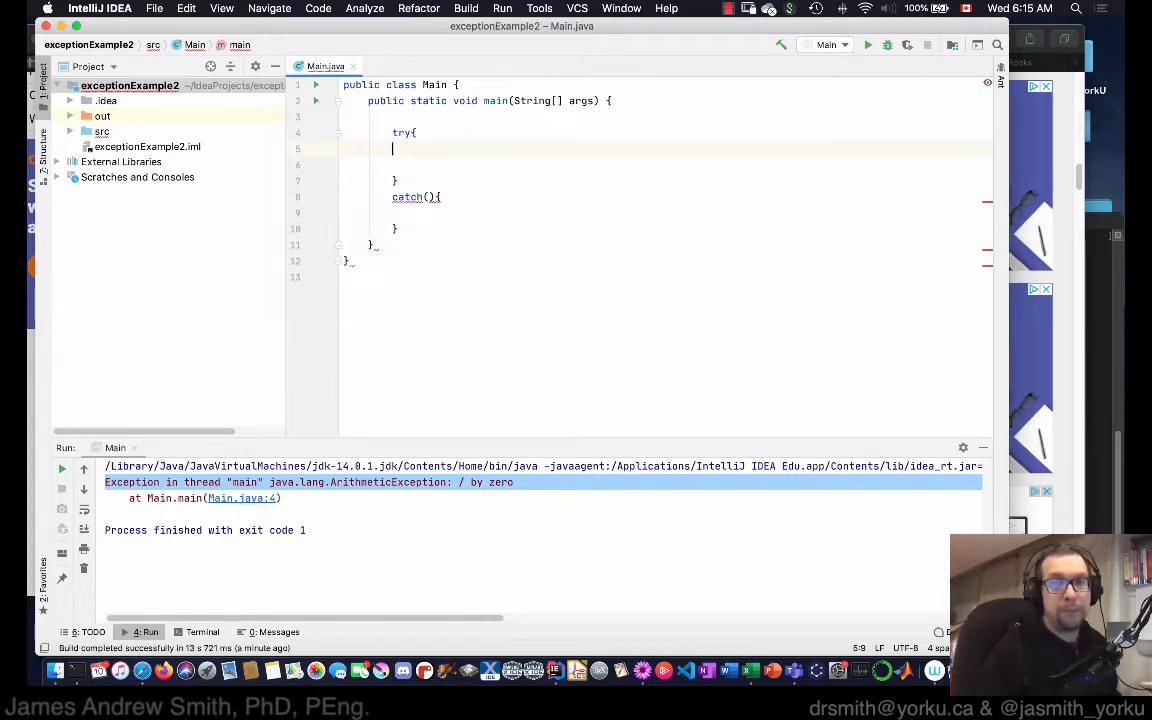
pyautogui.press('Backspace')
pyautogui.write('finall')
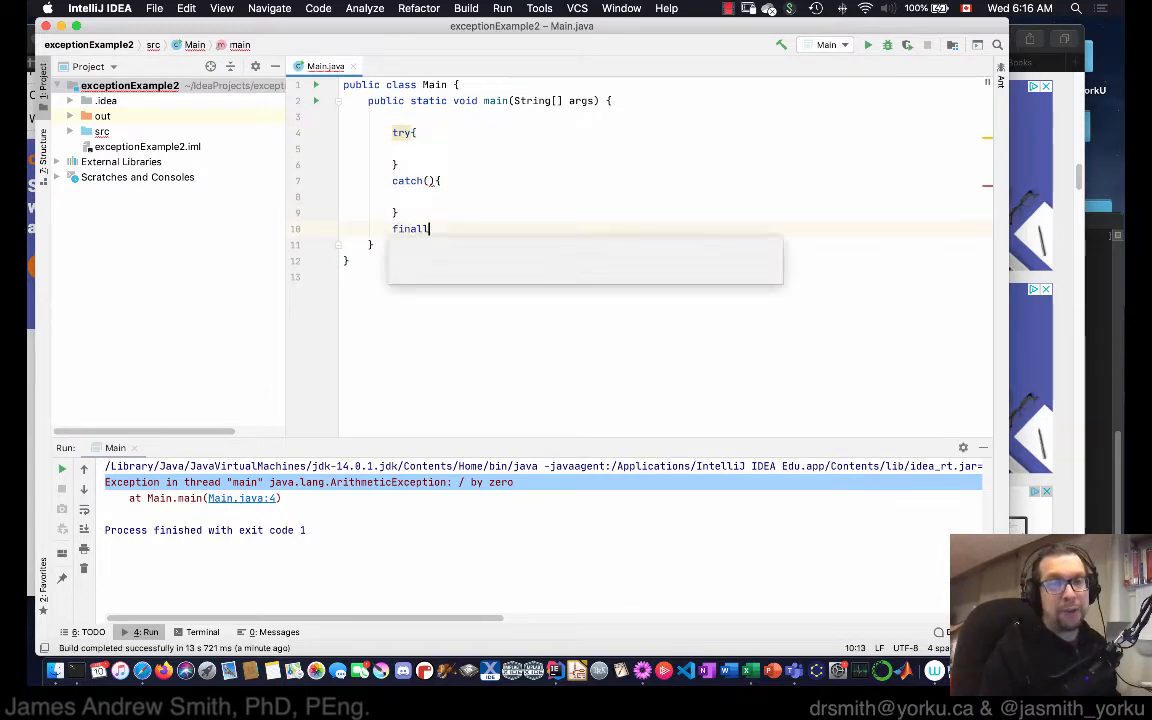
pyautogui.write('y{')
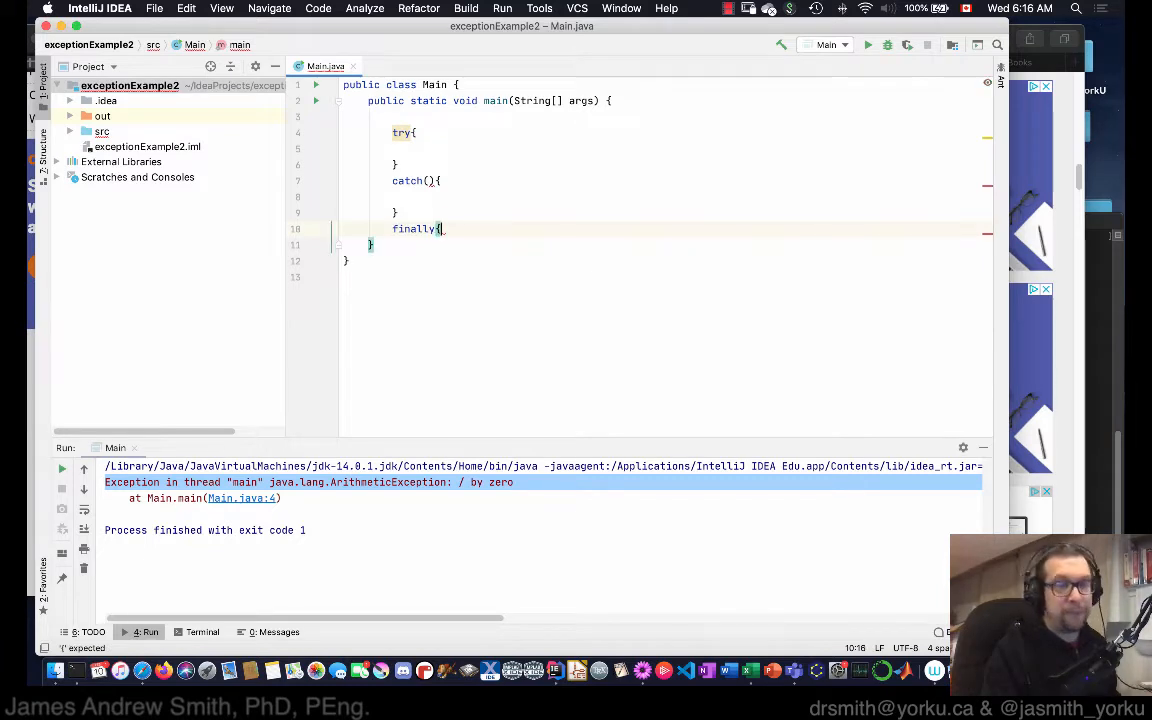
pyautogui.press('enter')
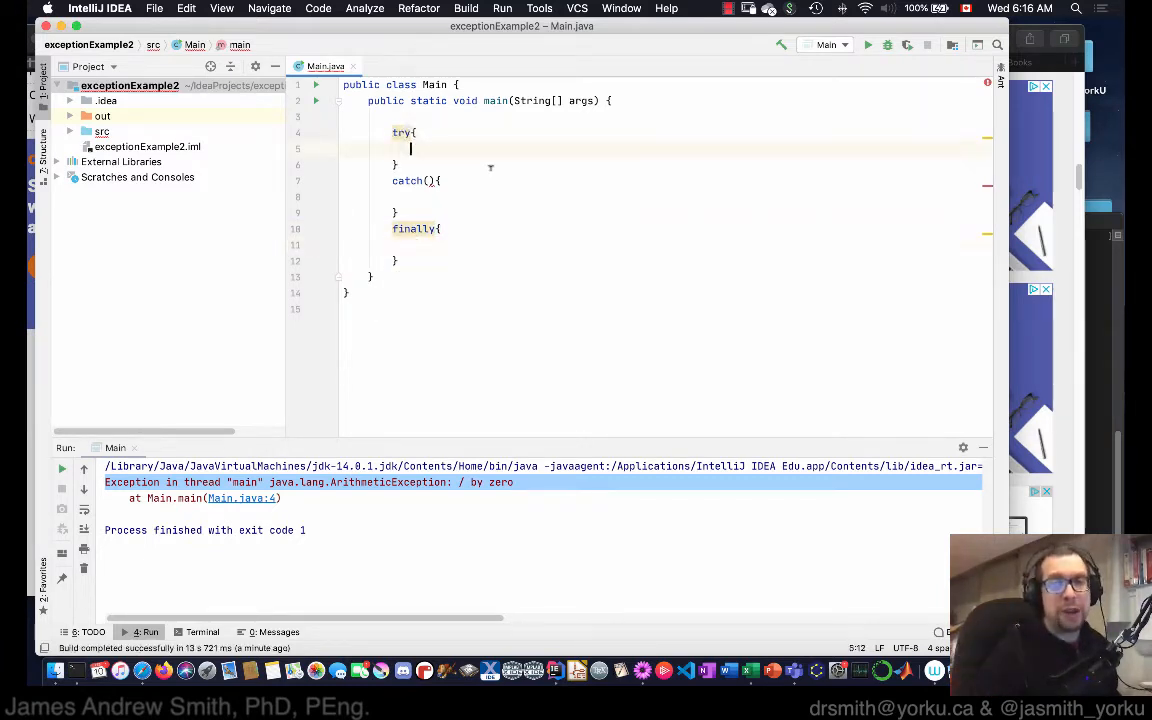
# Place the int i division statement inside the try block
pyautogui.write('int')
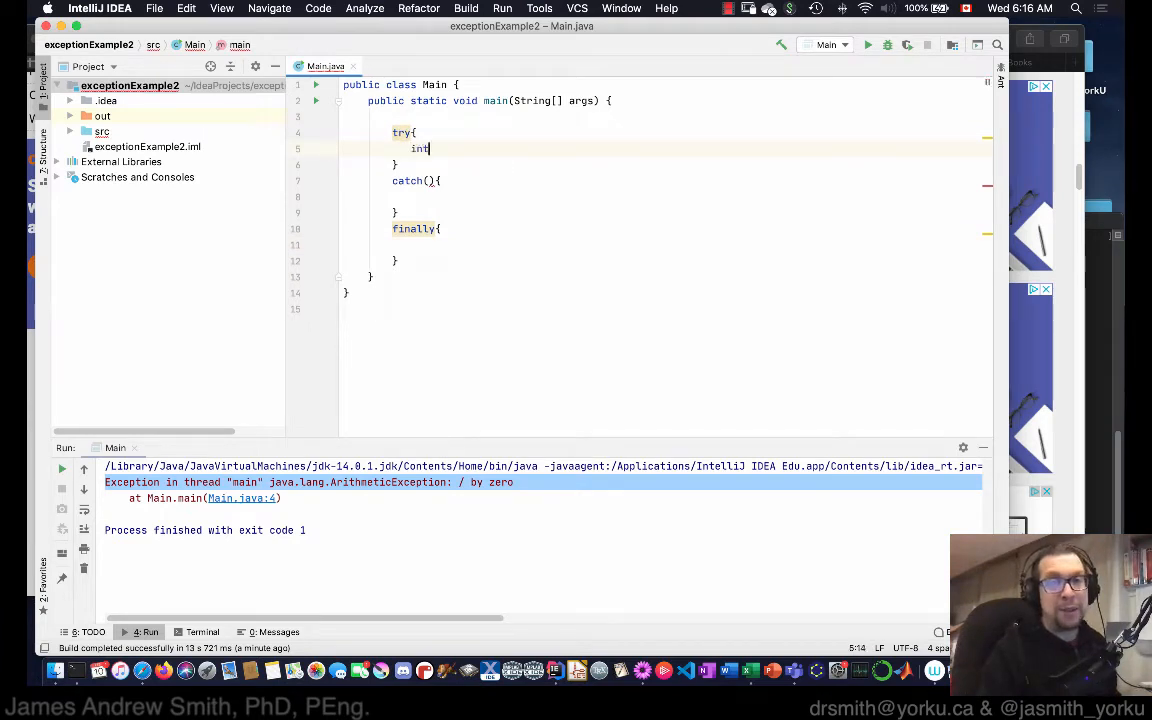
pyautogui.write('i = 10/1;')
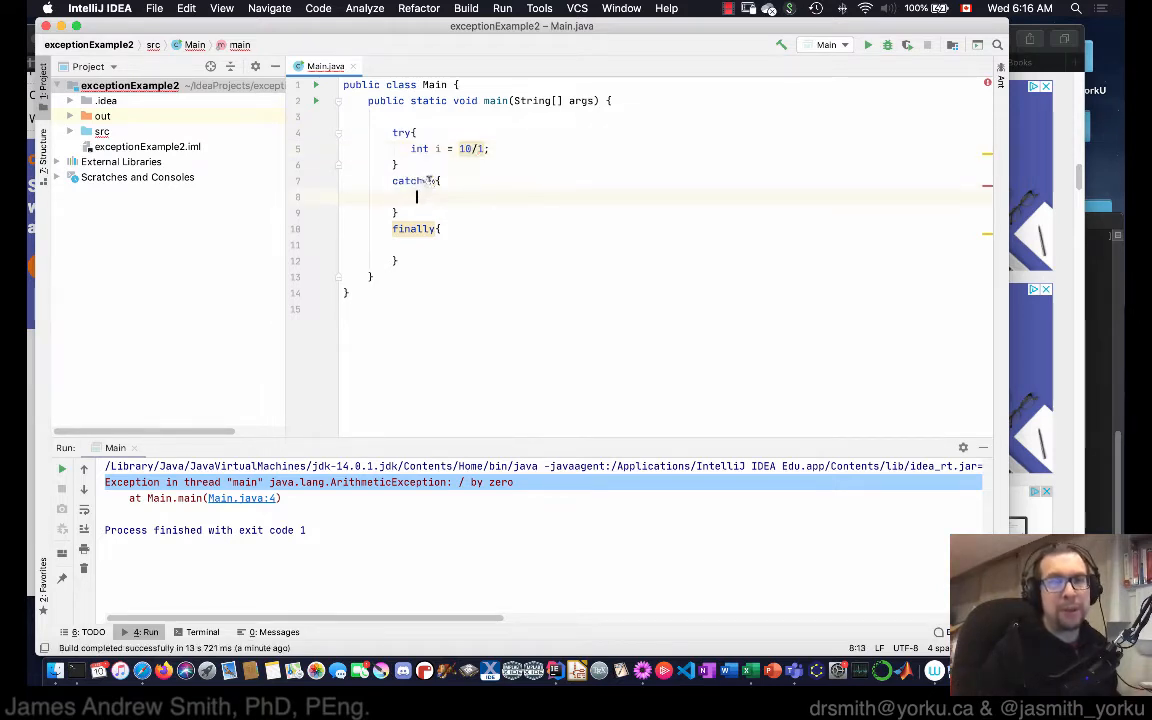
# Catch Exception e printing "there was a problem." and have finally print "got to the end of the program."
pyautogui.write('Exception e')
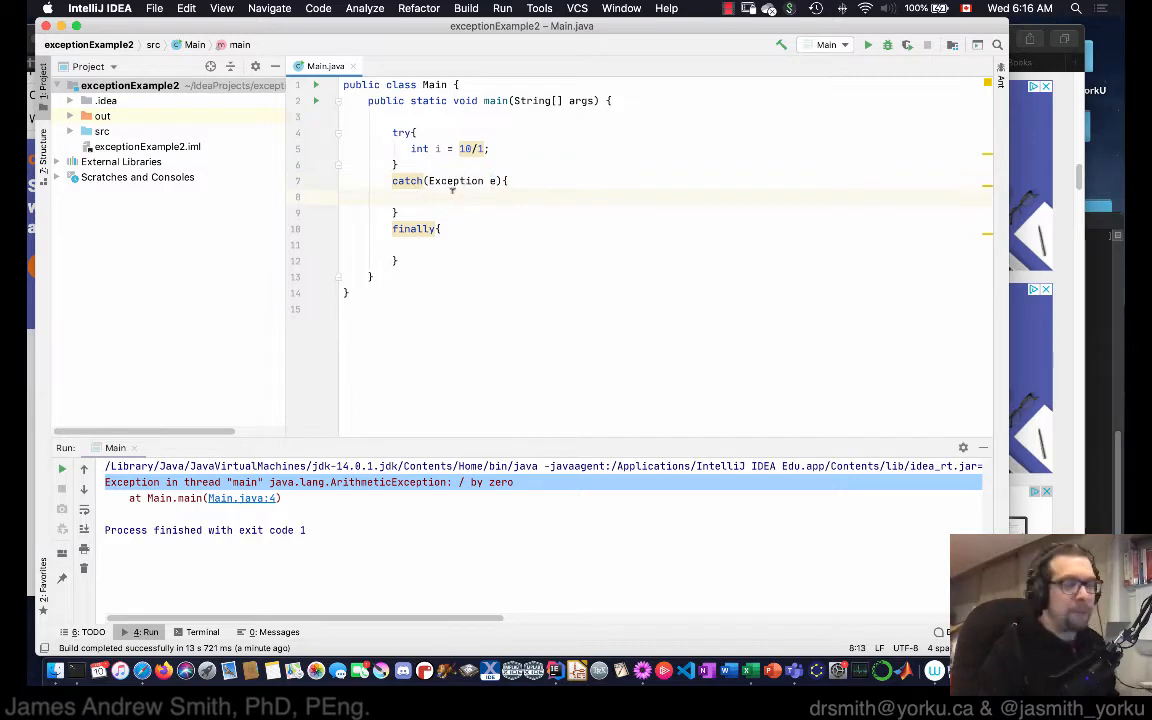
pyautogui.write('sou')
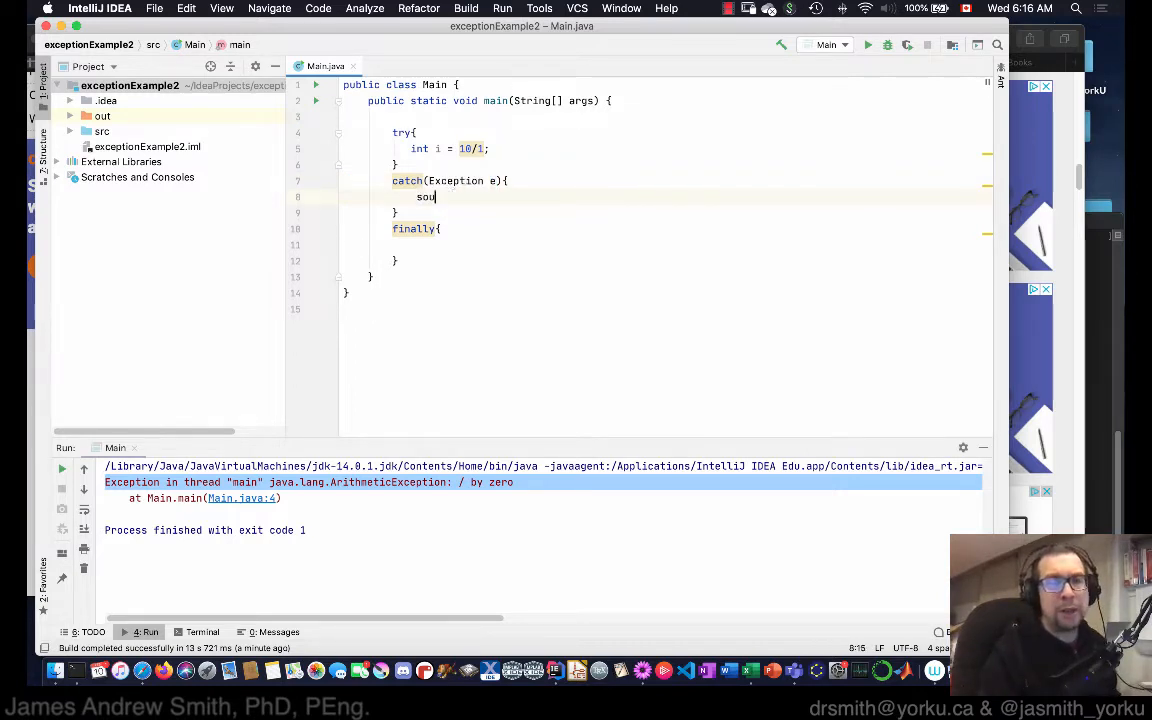
pyautogui.write('System.out.println("");')
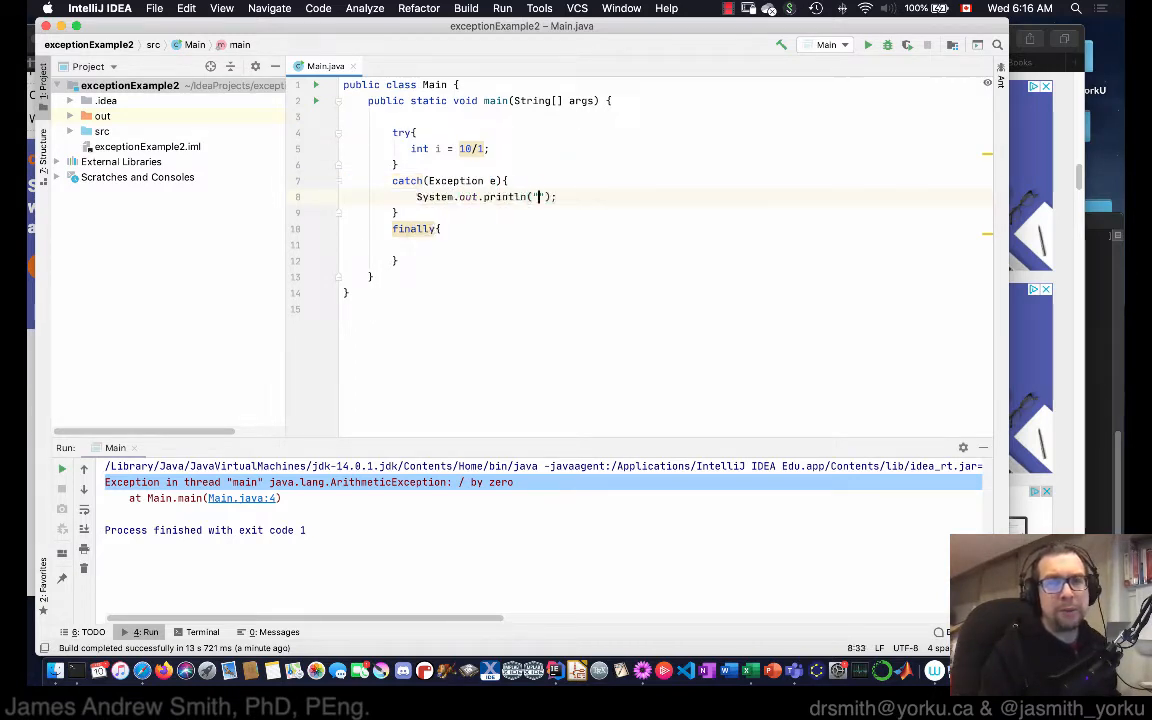
pyautogui.write('there was a problem.')
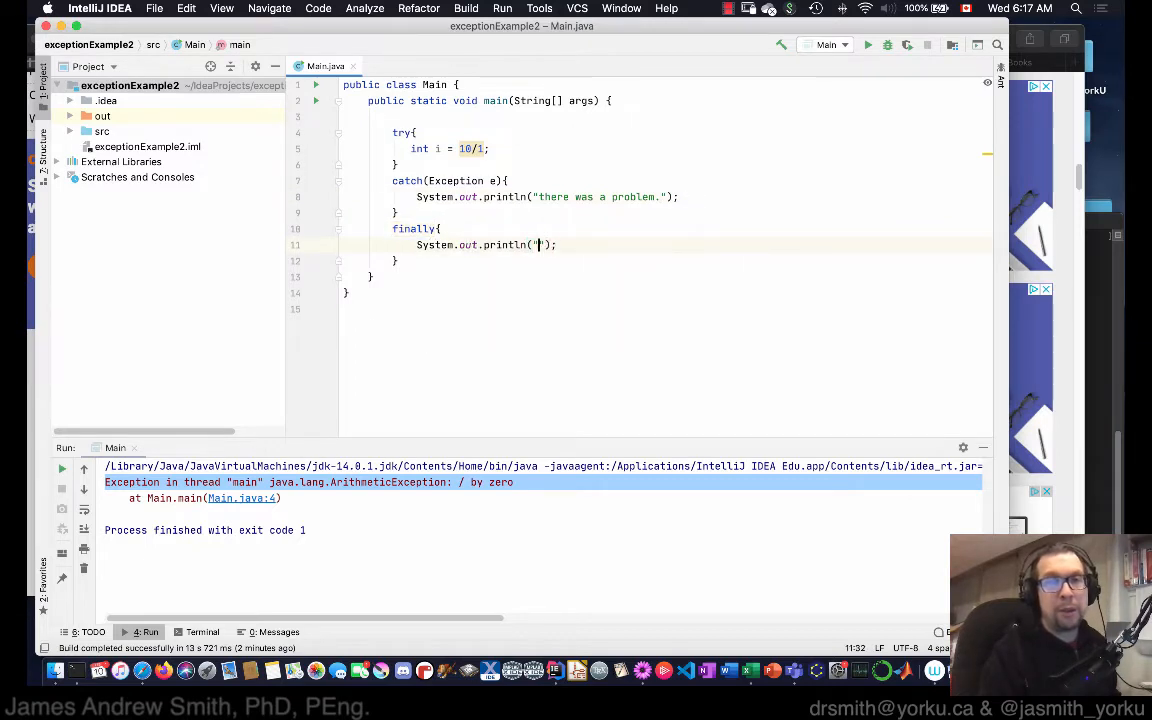
pyautogui.write('got too the end of the program.')
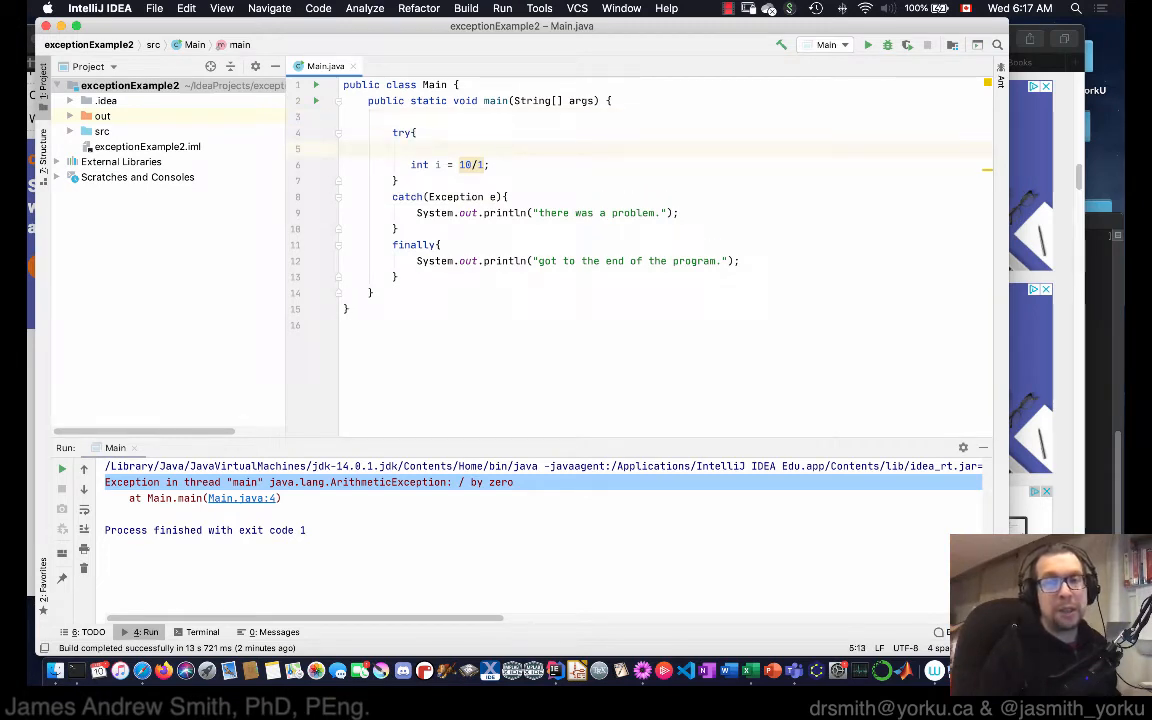
# Print "Starting the main stuff here..." at the top of the try block and run it
pyautogui.write('sout')
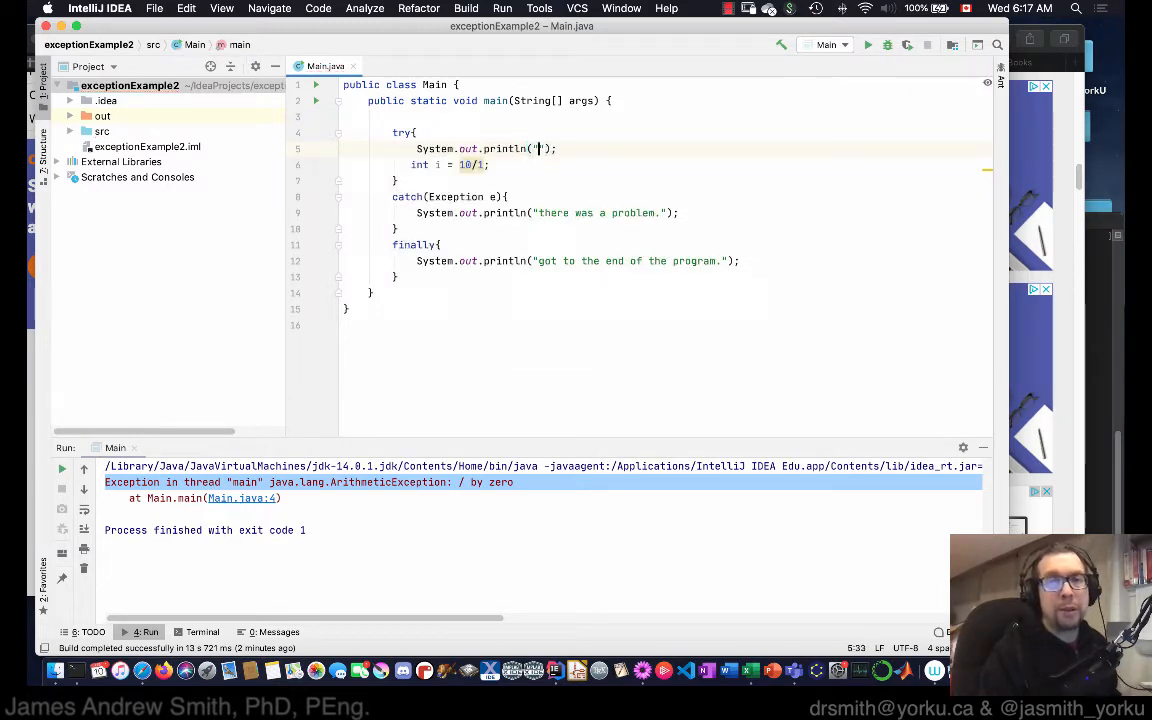
pyautogui.write('Starting the main stuff here')
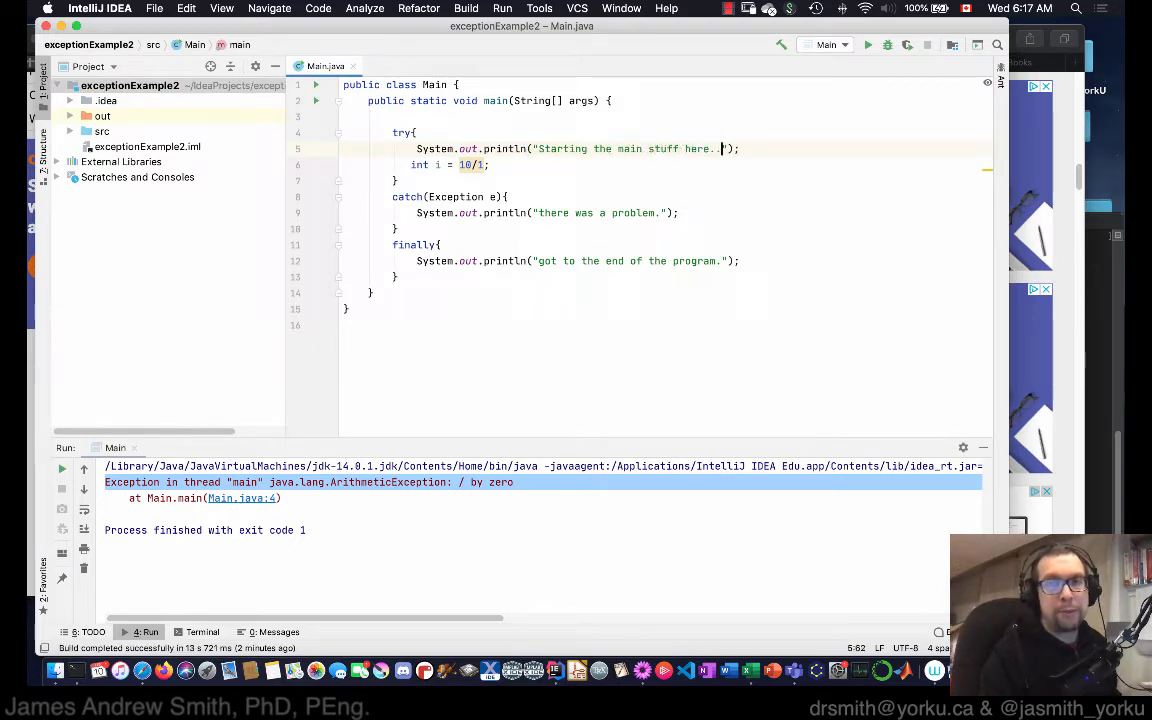
pyautogui.write('..')
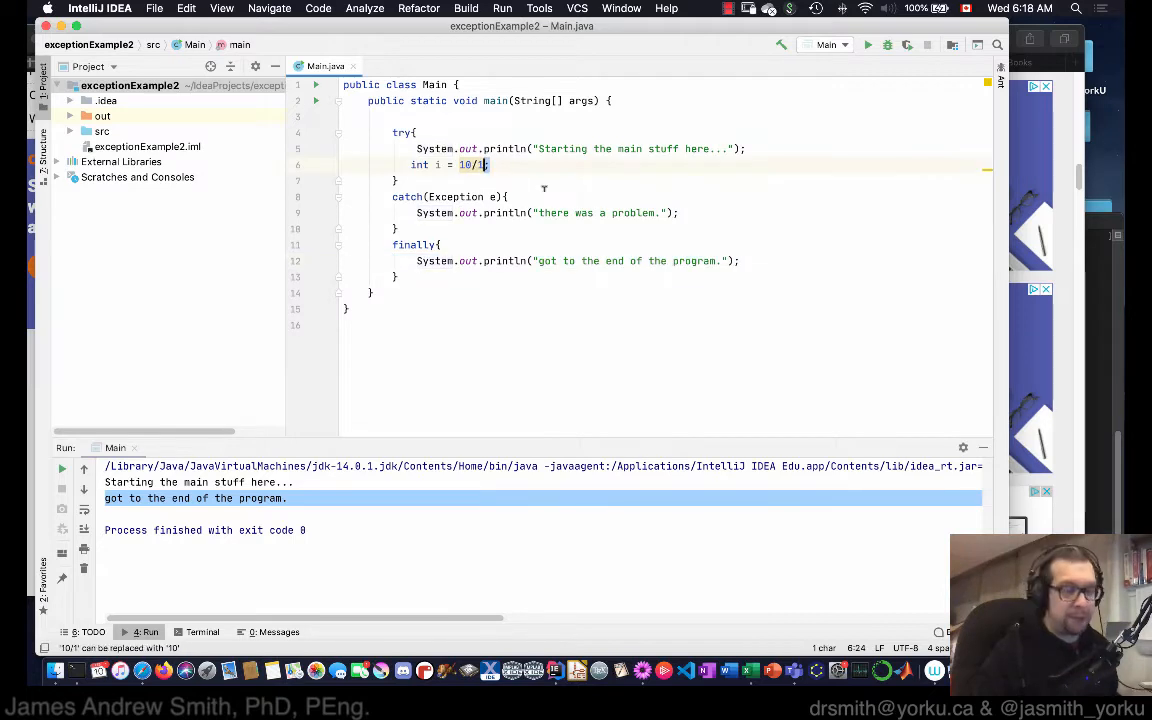
# Set the divisor to 0, run, and highlight the starting, problem and end messages in the console
pyautogui.write('0')
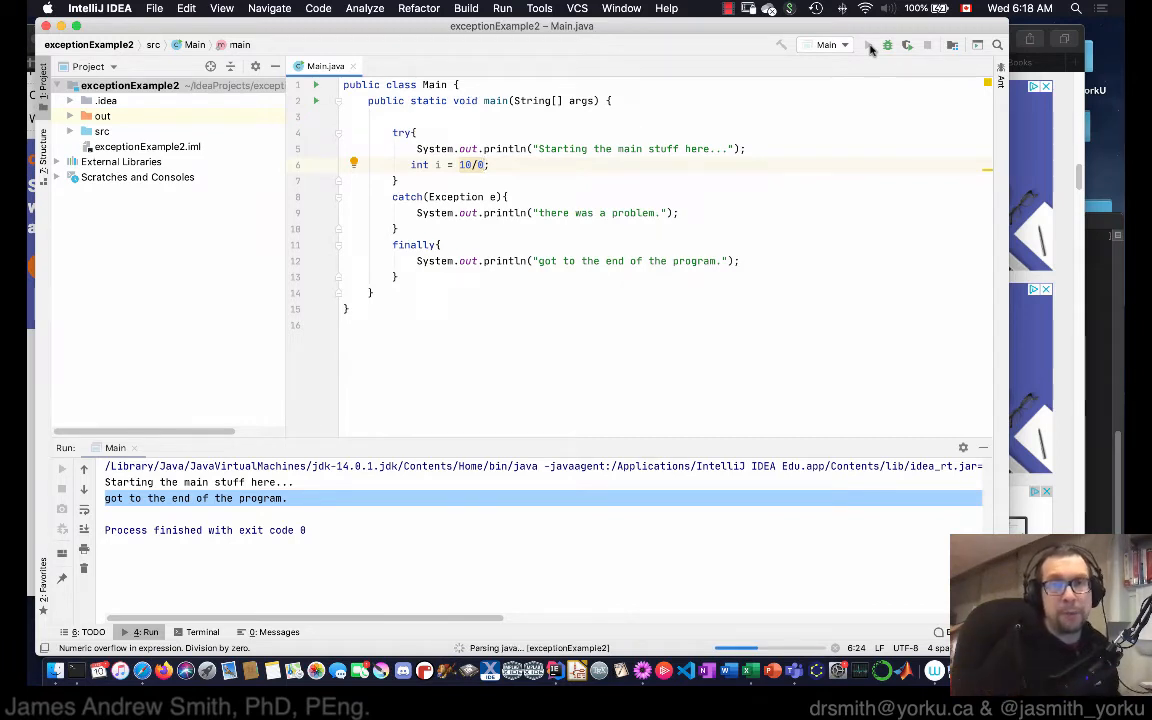
pyautogui.click(502, 44)
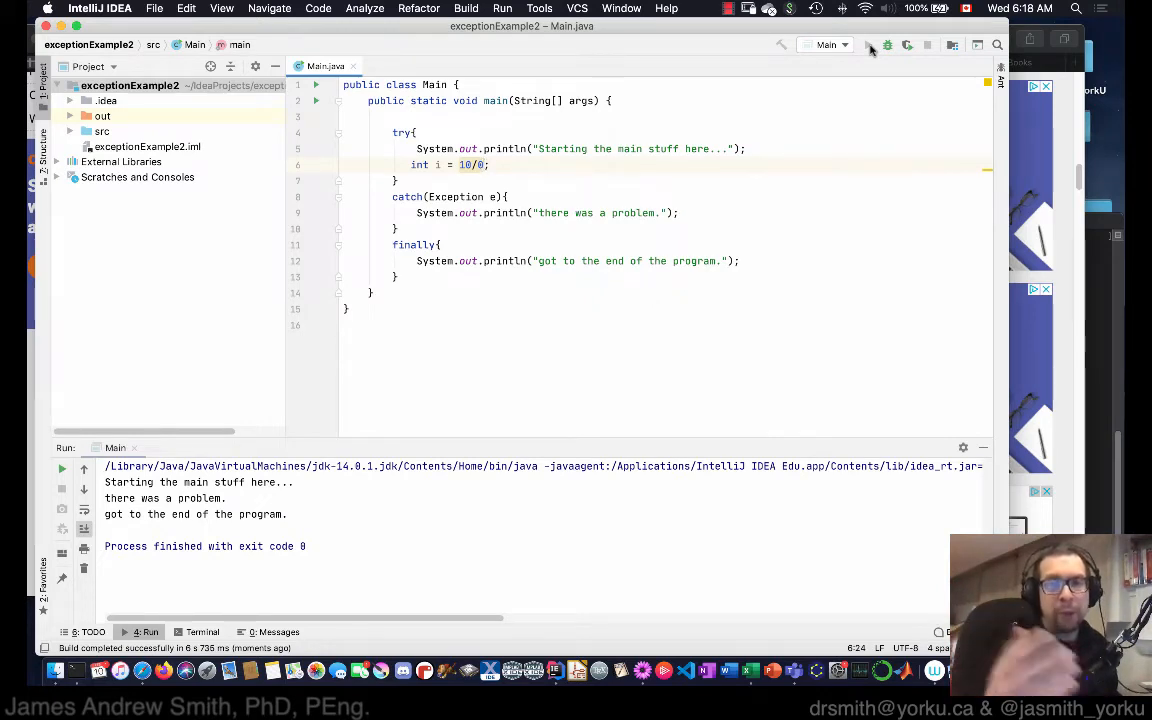
pyautogui.doubleClick(264, 482)
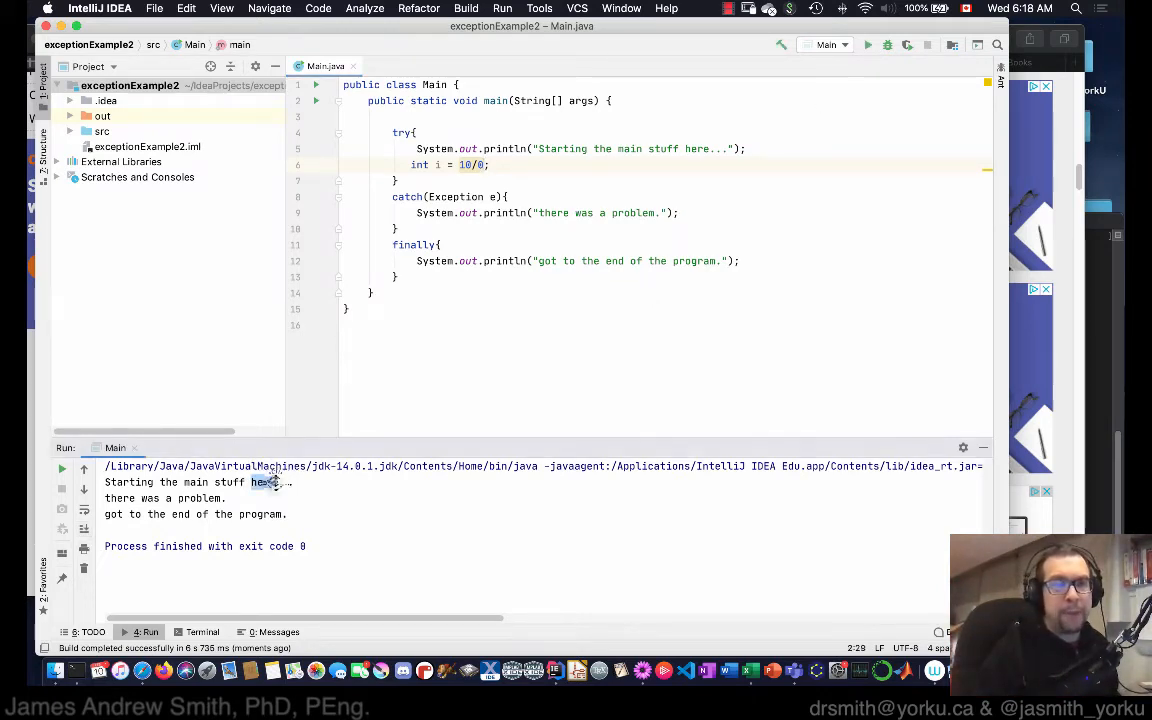
pyautogui.tripleClick(200, 482)
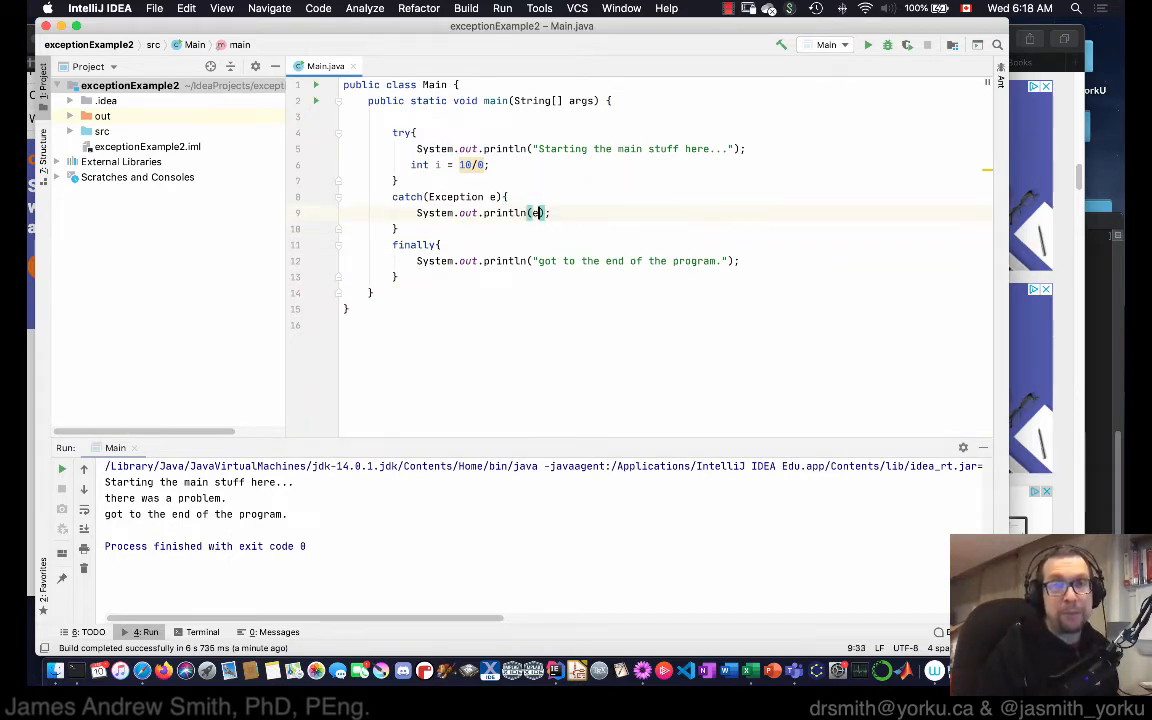
# Make the catch block print e itself and rerun the program
pyautogui.write('e')
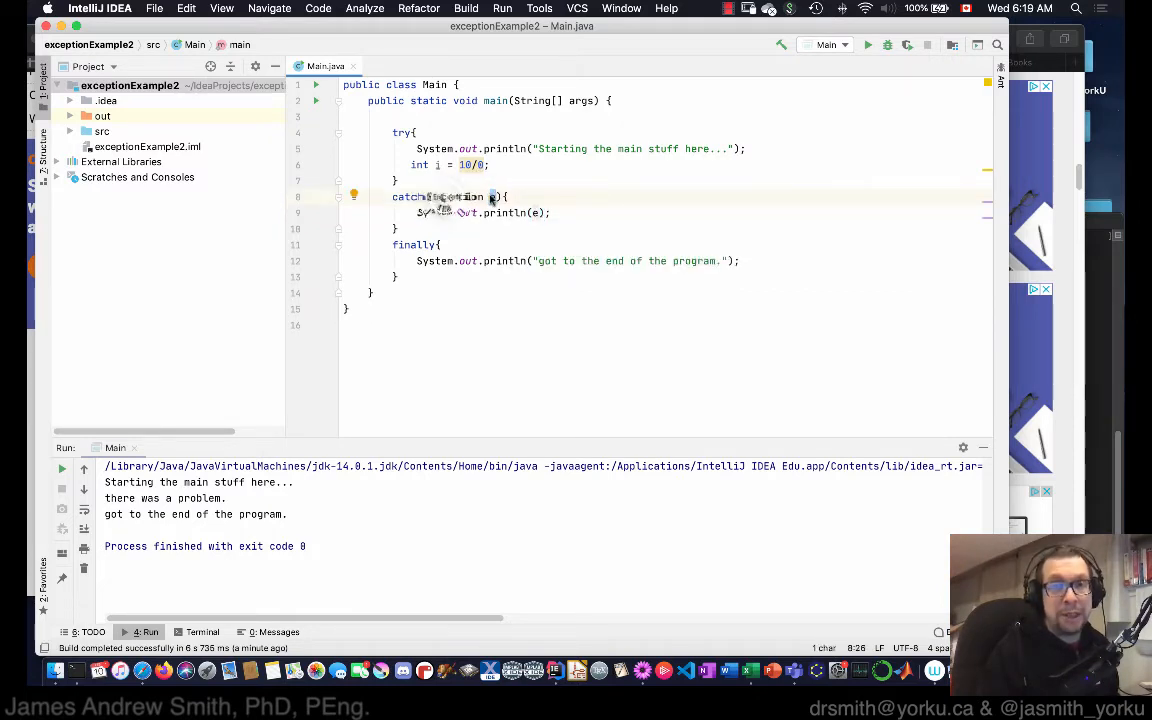
pyautogui.doubleClick(456, 198)
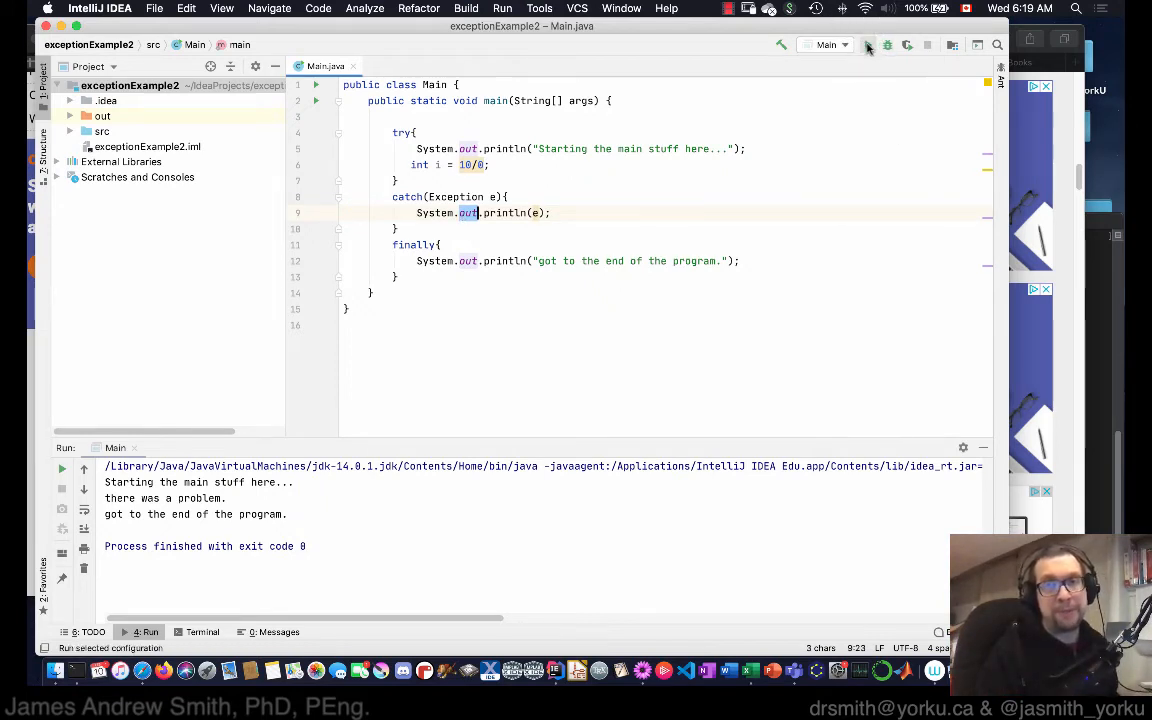
pyautogui.click(886, 44)
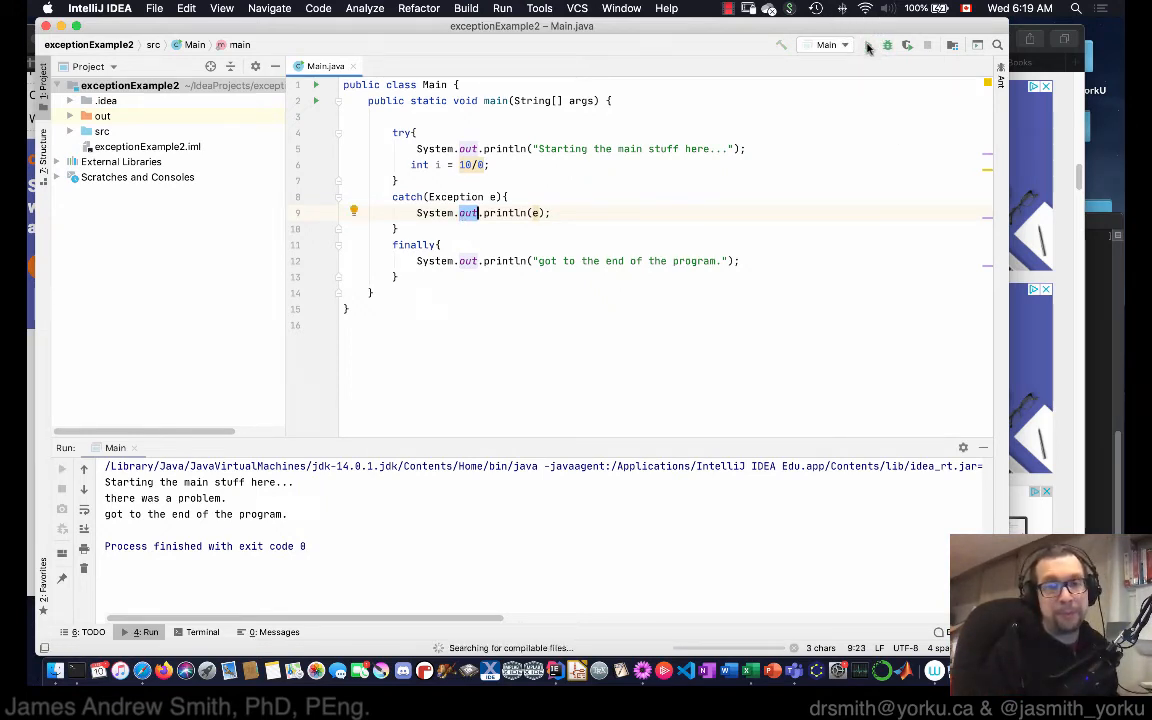